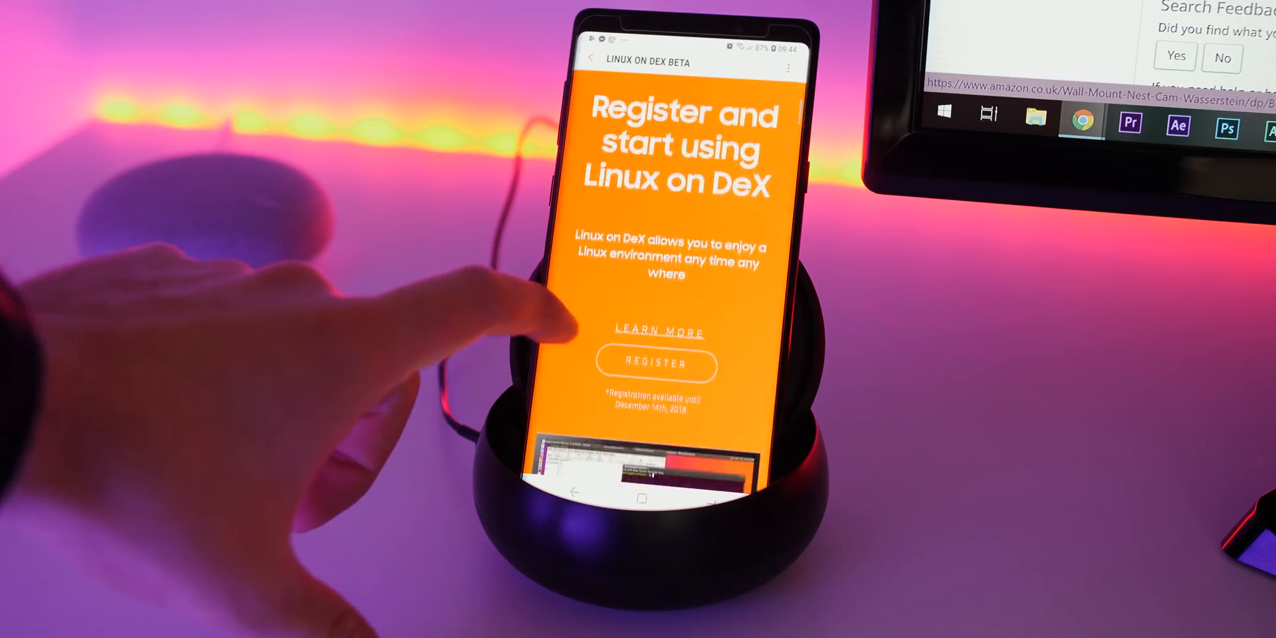
Open the Linux on DeX registration page and scroll through its form
{"action": "left_click", "coordinate": [657, 363]}
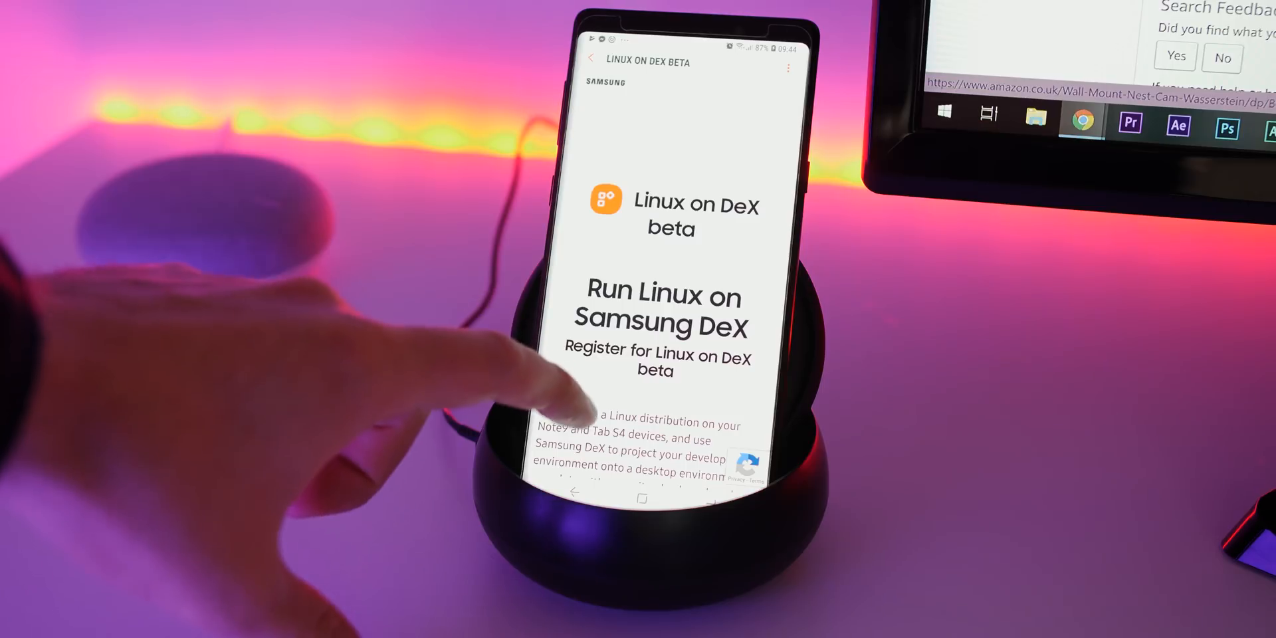
{"action": "scroll", "scroll_direction": "down", "scroll_amount": 3}
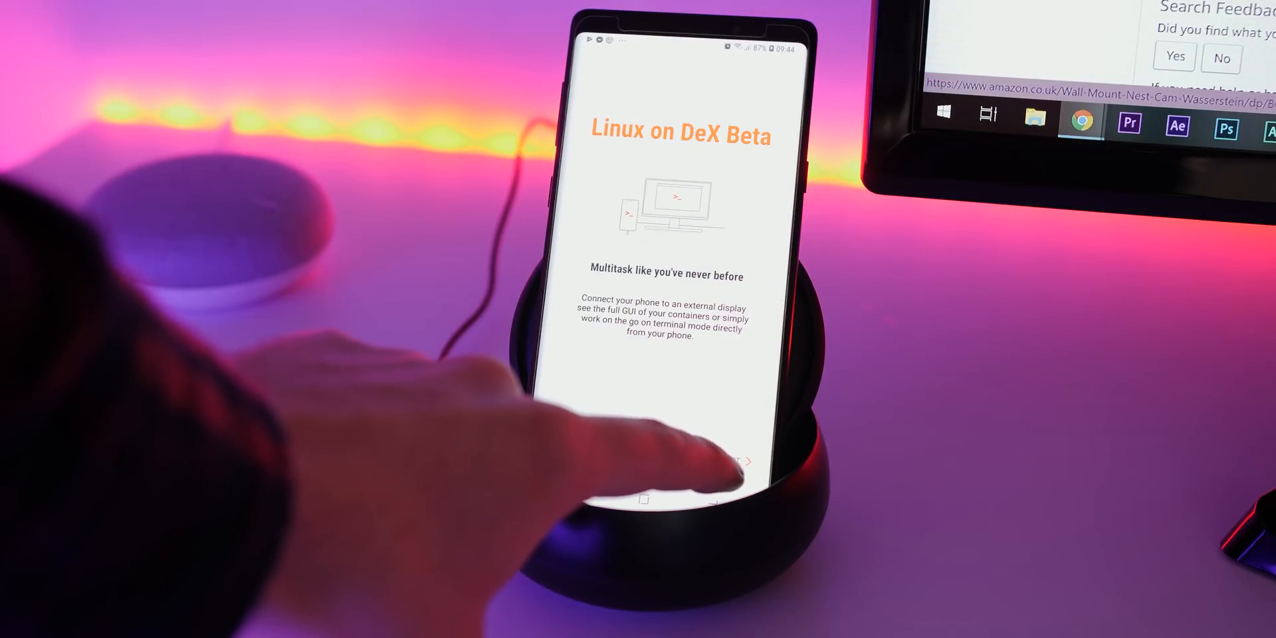
Pass the welcome screen, agree to all beta terms, and confirm to reach containers
{"action": "left_click", "coordinate": [736, 461]}
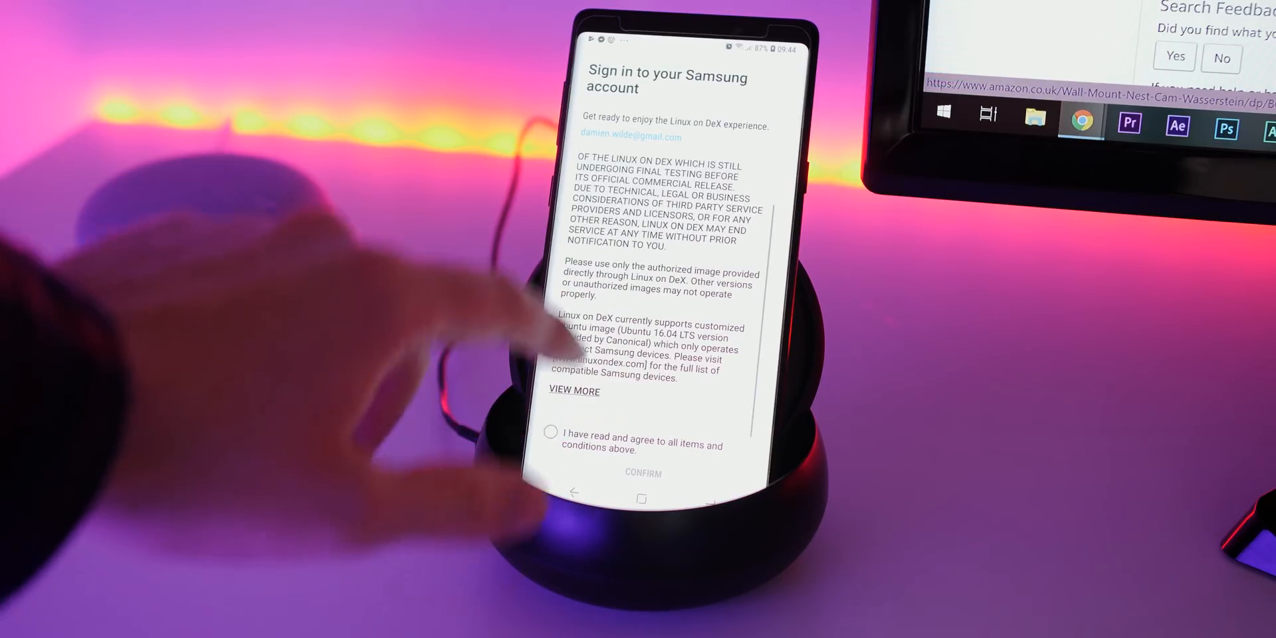
{"action": "left_click", "coordinate": [552, 432]}
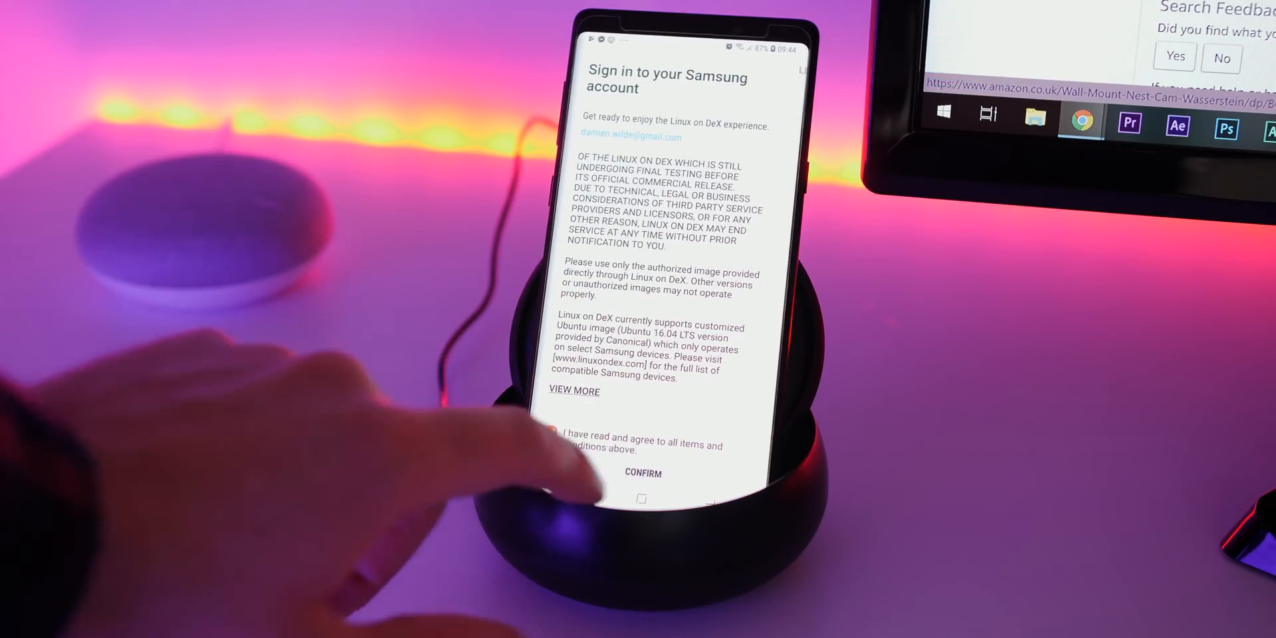
{"action": "left_click", "coordinate": [642, 472]}
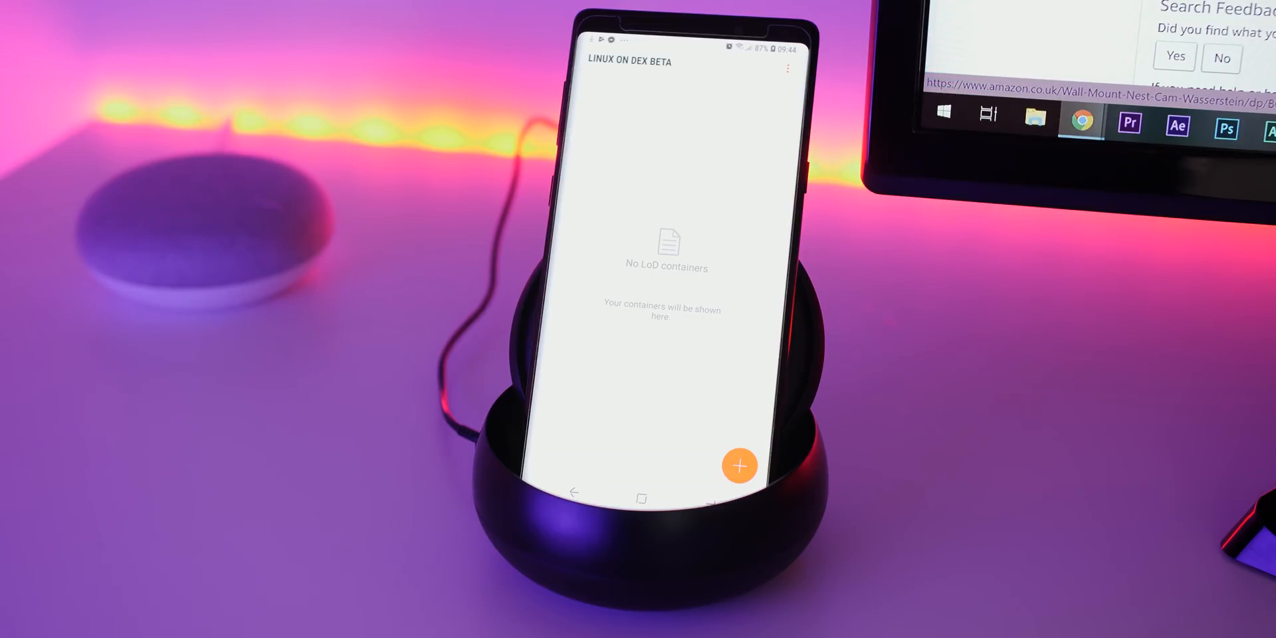
{"action": "left_click", "coordinate": [738, 465]}
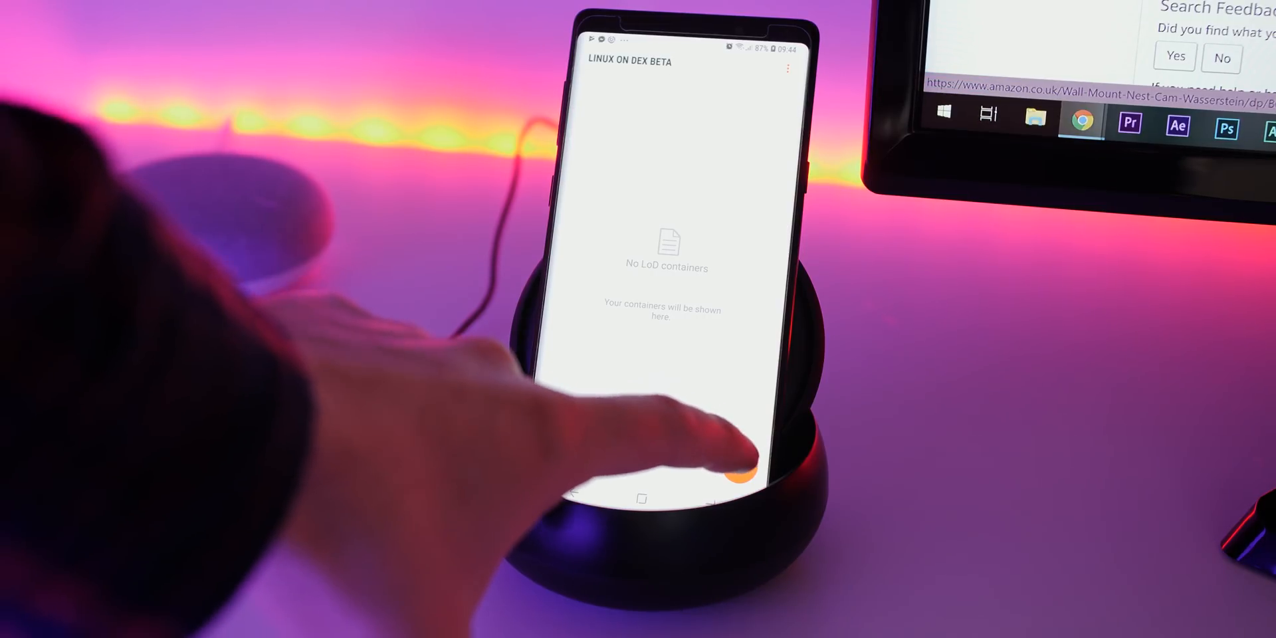
Start a new container and browse for its Linux .img image file
{"action": "left_click", "coordinate": [716, 472]}
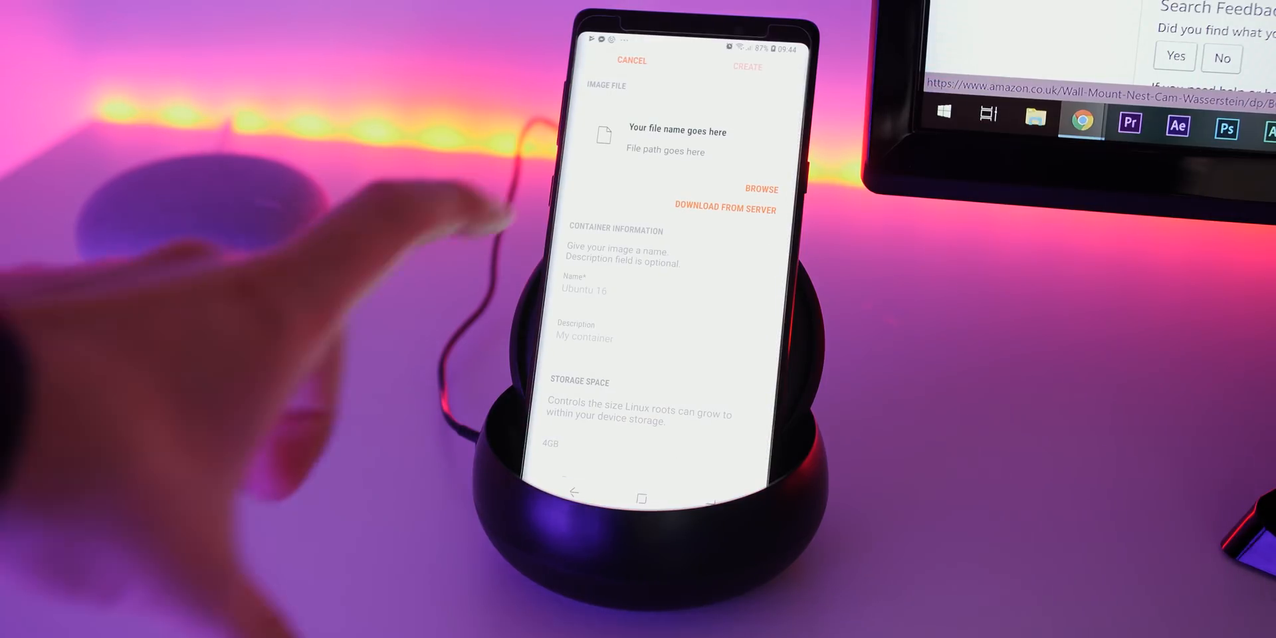
{"action": "left_click", "coordinate": [725, 208]}
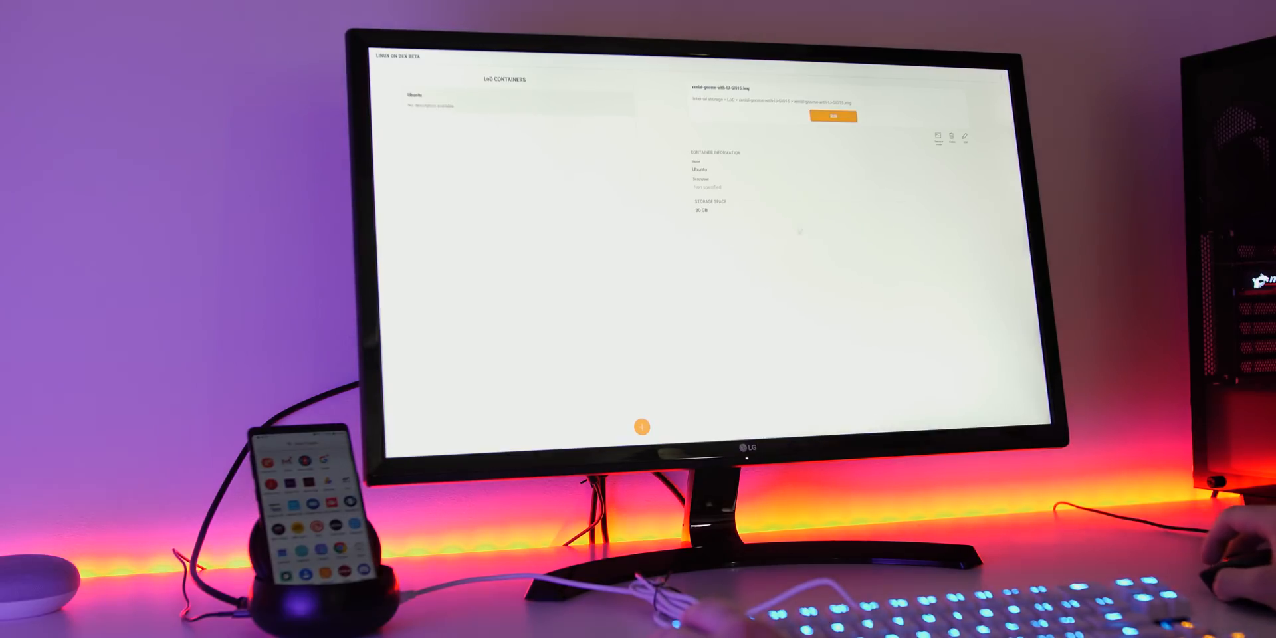
Run the Ubuntu container's desktop and open Downloads in the file manager
{"action": "left_click", "coordinate": [833, 116]}
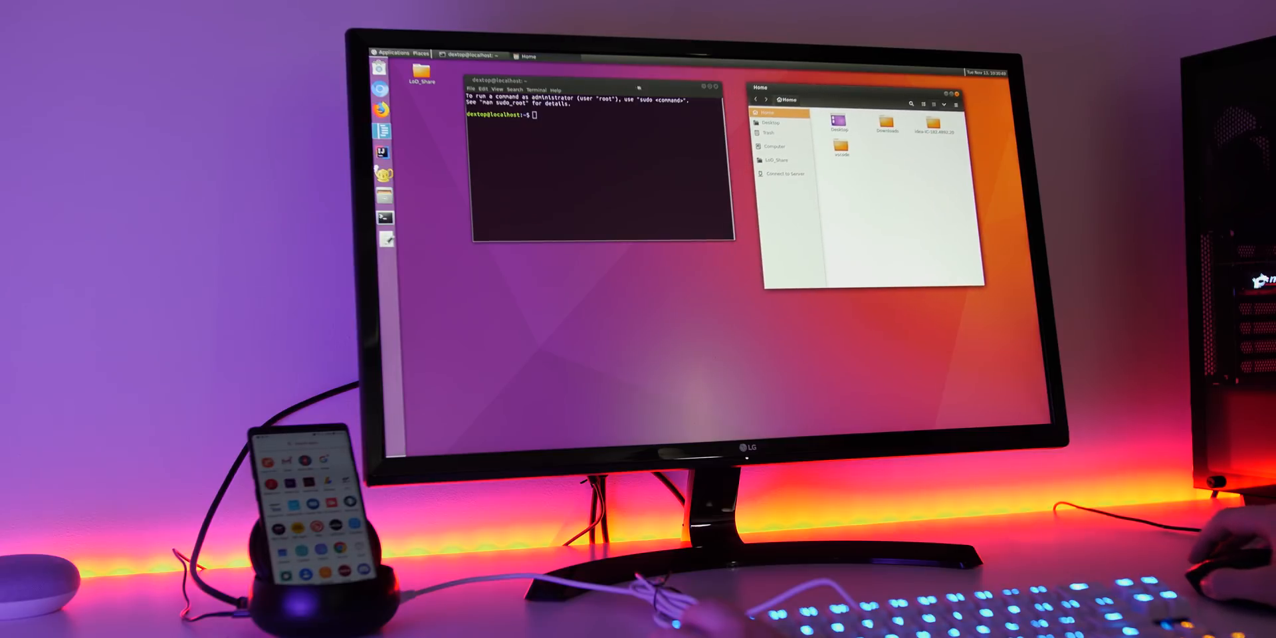
{"action": "left_click", "coordinate": [235, 30]}
{"action": "type", "text": "flatpak install"}
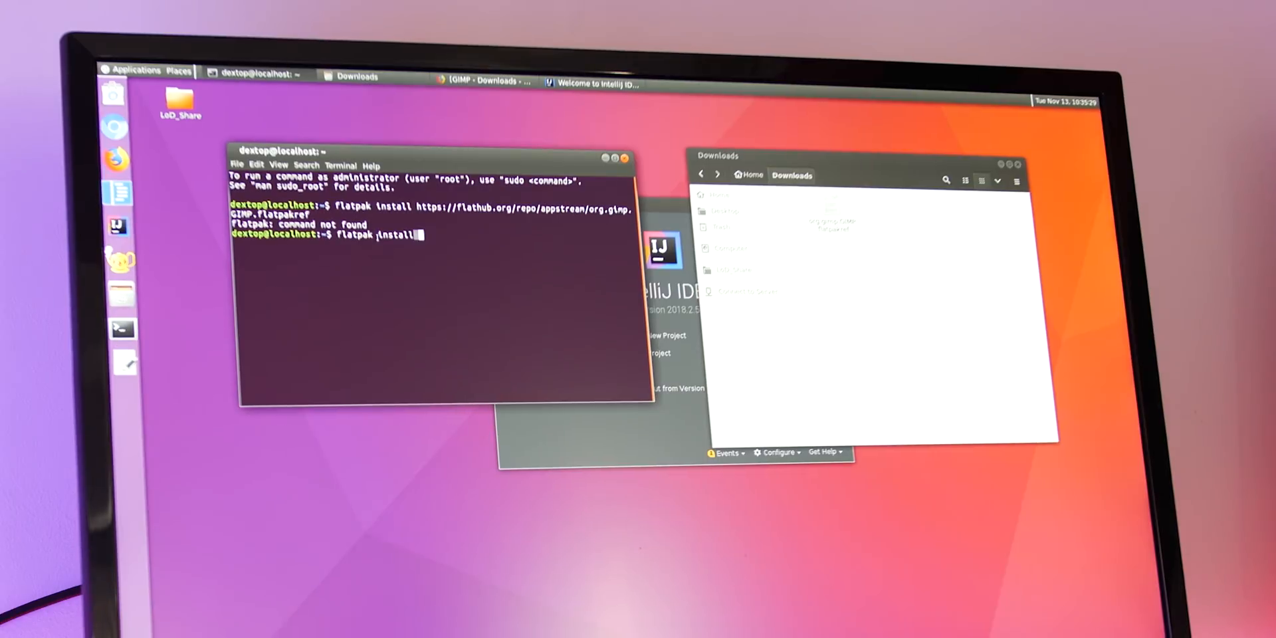
Type the flatpak install URL in the terminal, then name the container Ubuntu
{"action": "type", "text": "http"}
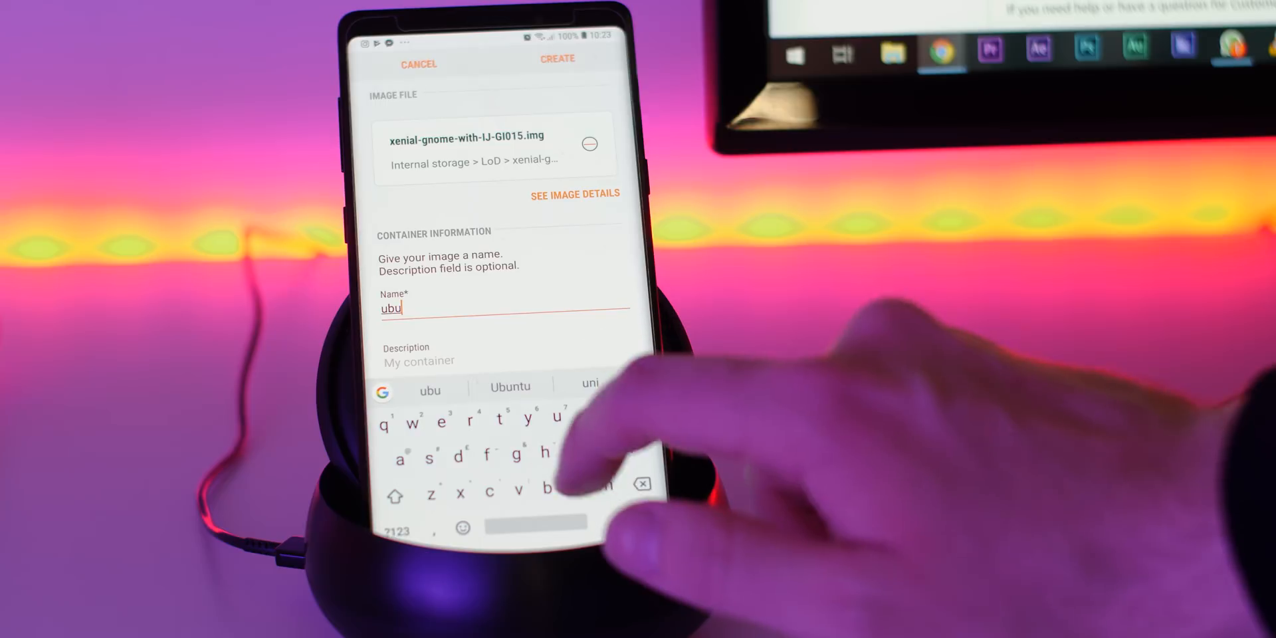
{"action": "left_click", "coordinate": [509, 387]}
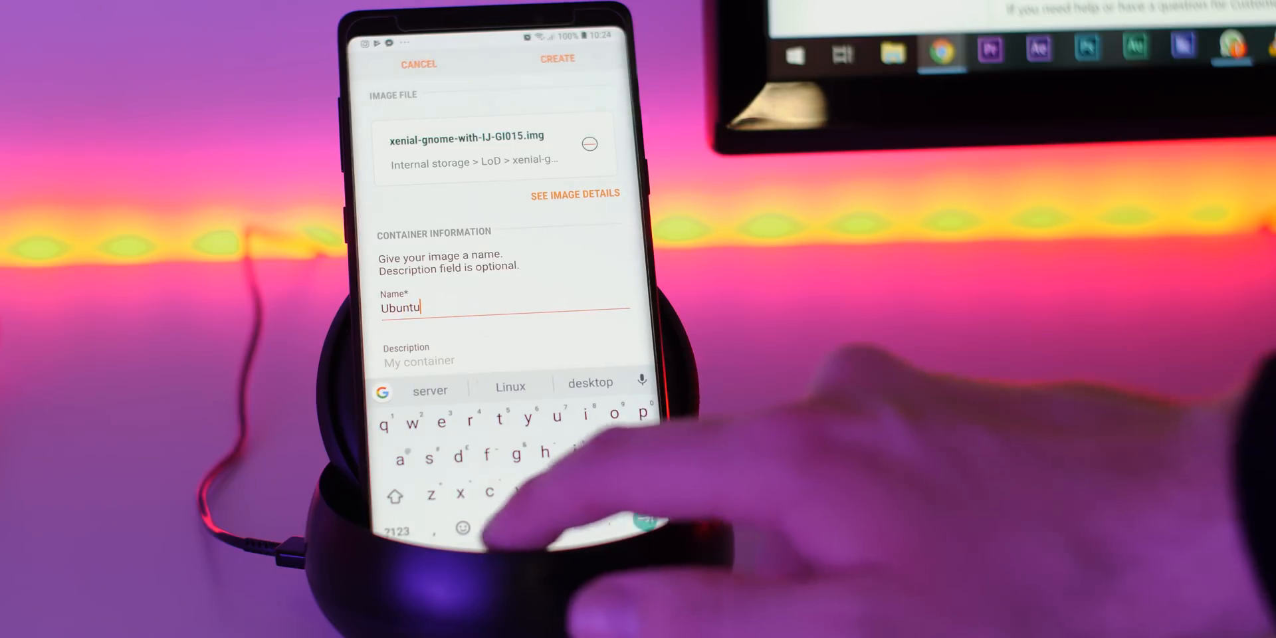